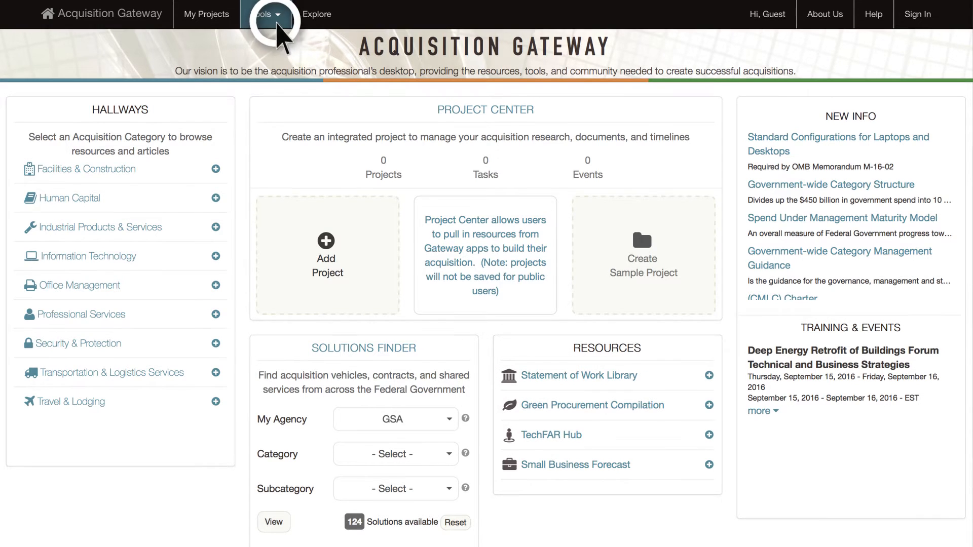
Reach the Statement of Work Library via the Tools menu's Resources panel
left_click(267, 14)
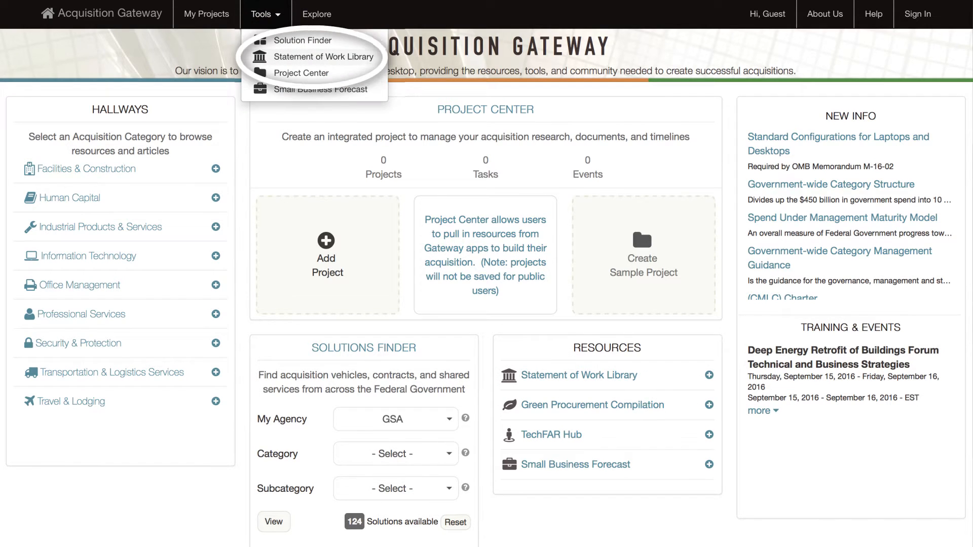
left_click(266, 14)
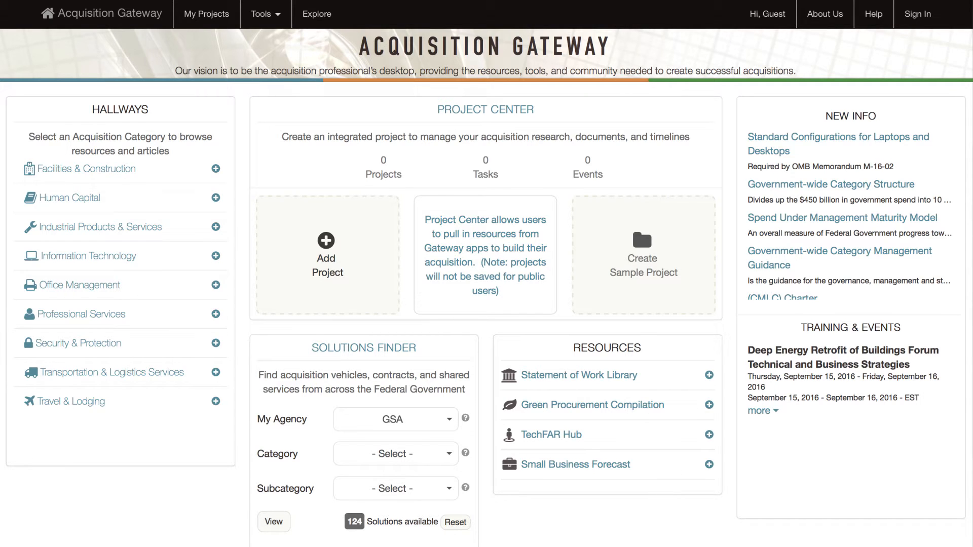
mouse_move(583, 338)
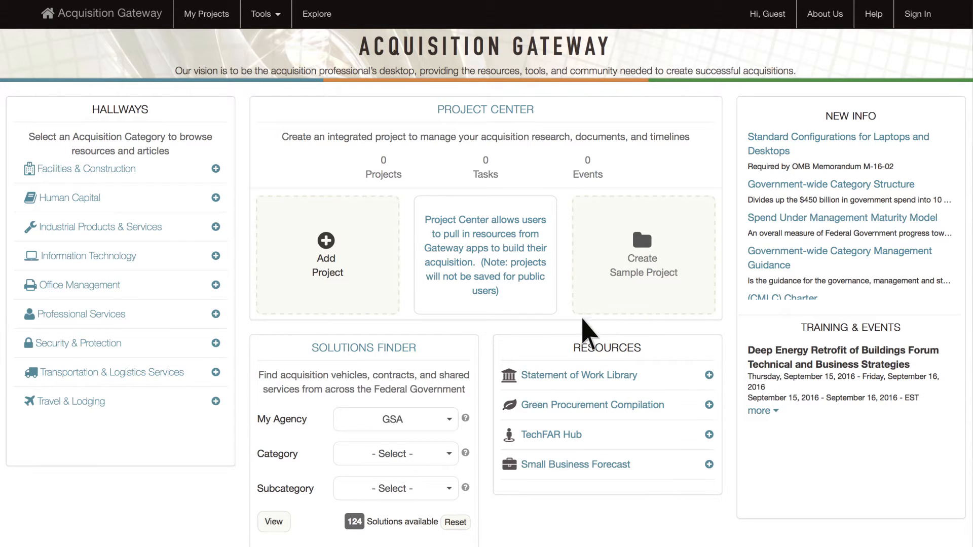
left_click(580, 375)
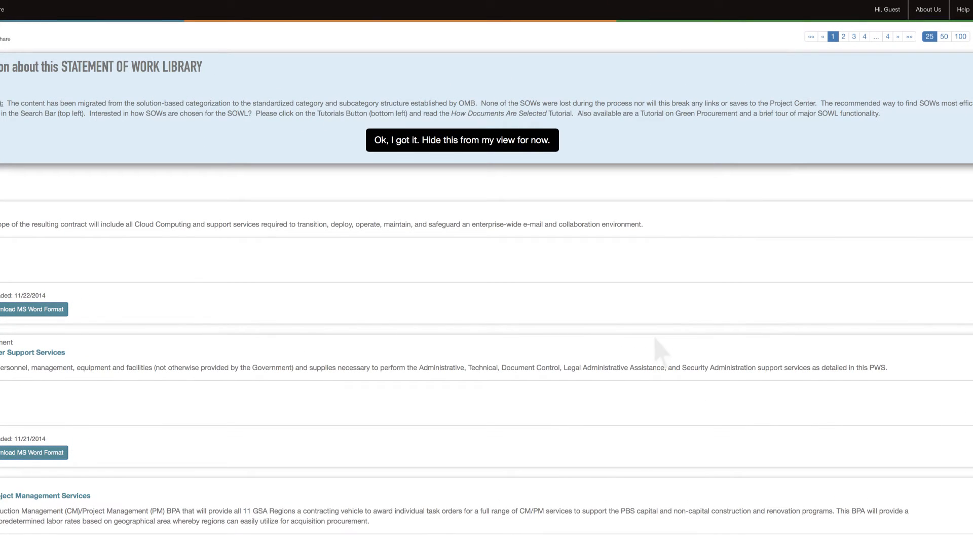
Hide the library information banner to reveal the 94 search results
left_click(462, 140)
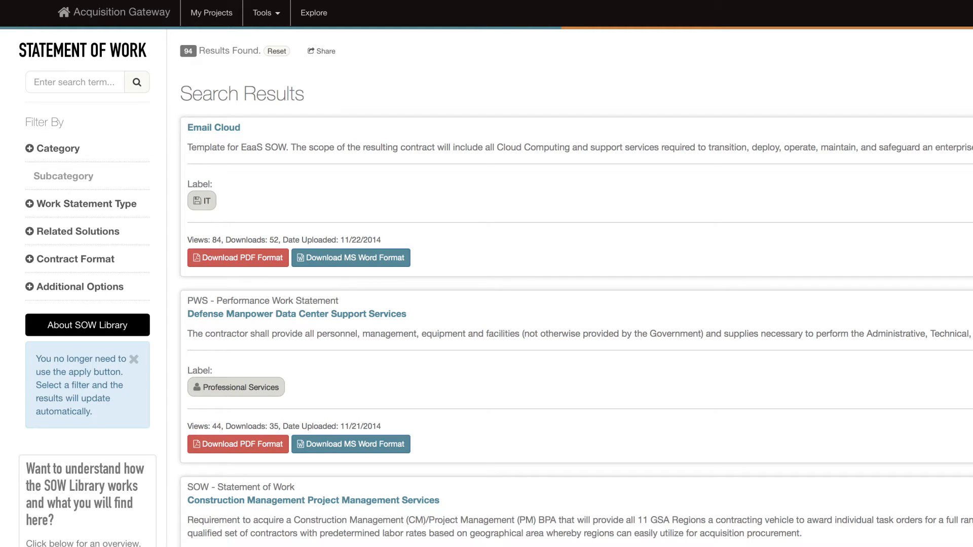
mouse_move(142, 136)
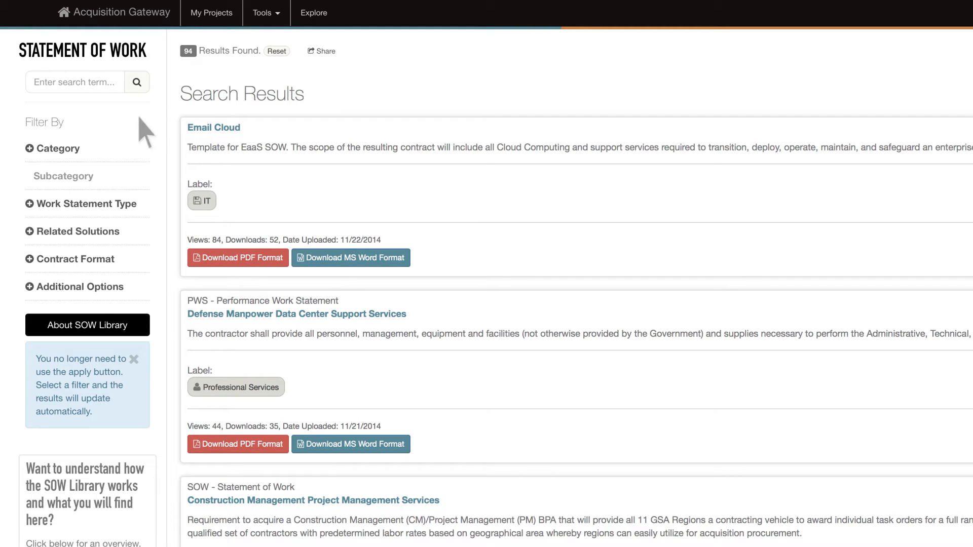
Run a keyword search for 'engineering', narrowing the library to 16 results
left_click(75, 82)
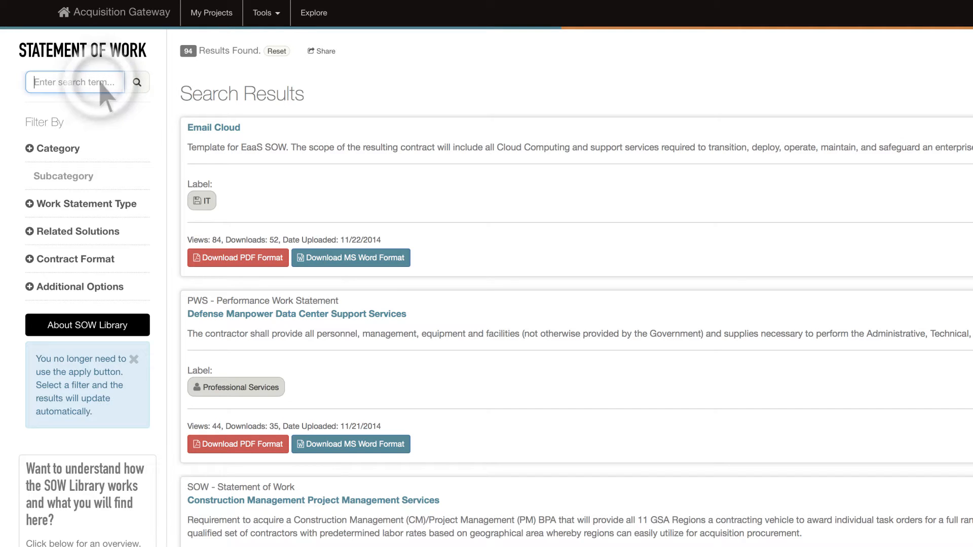
type("engineering")
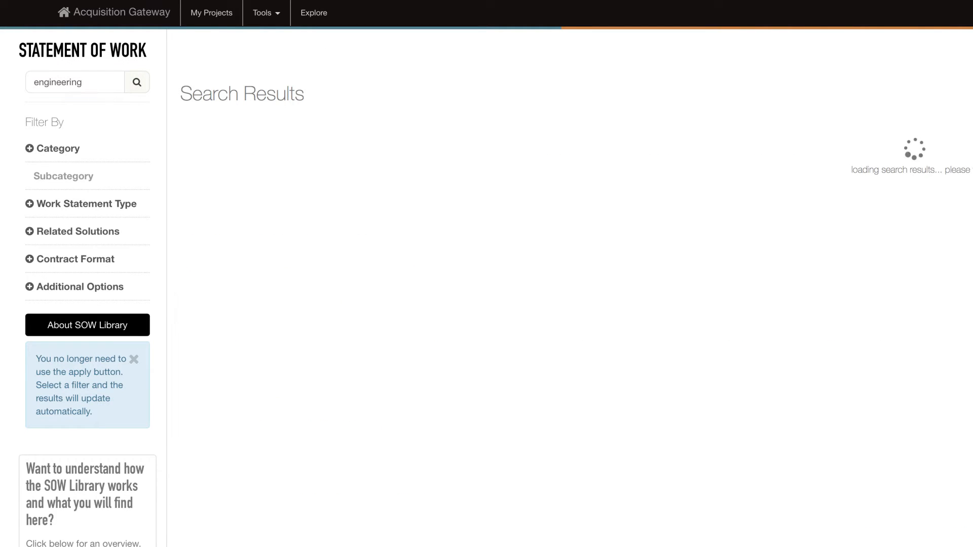
left_click(137, 82)
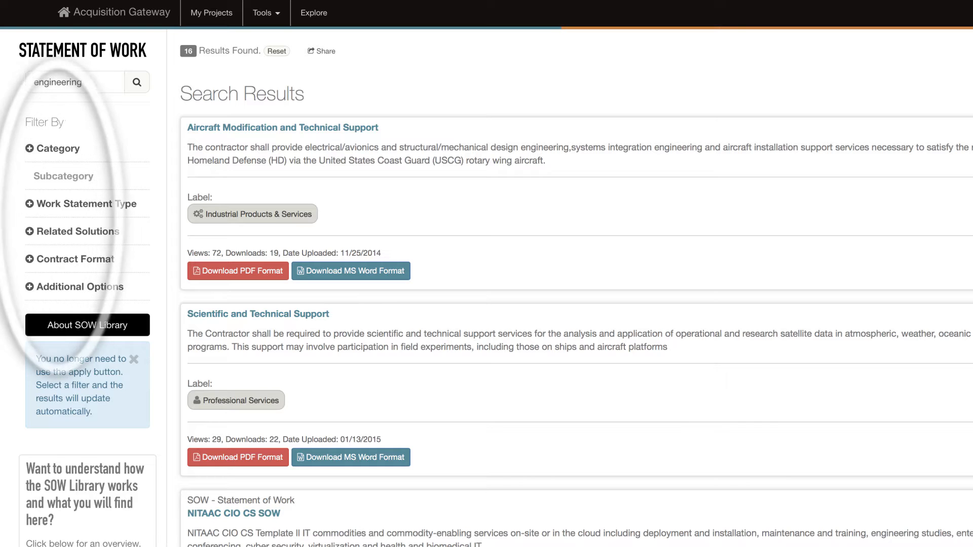
Browse the Category and Related Solutions filter groups, leaving only Category expanded
left_click(33, 148)
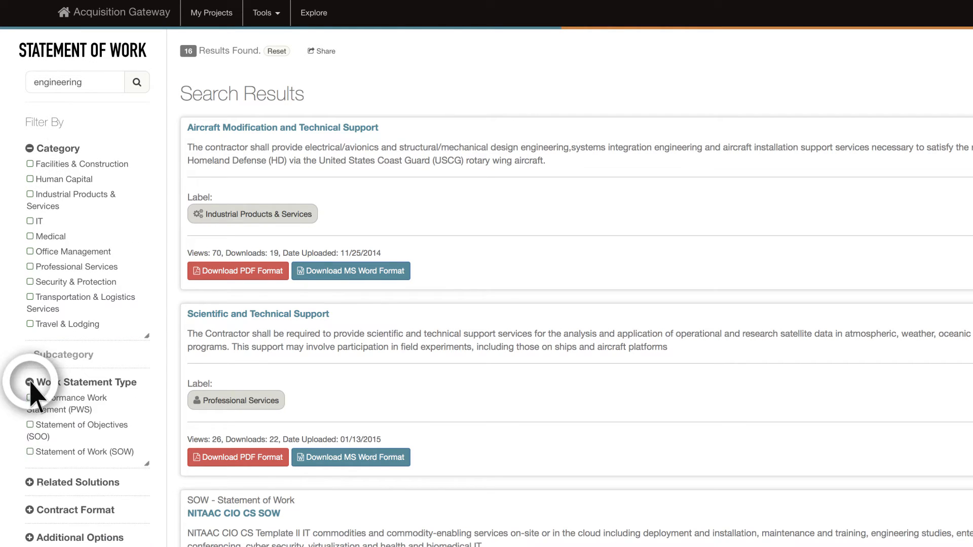
scroll("down", 3)
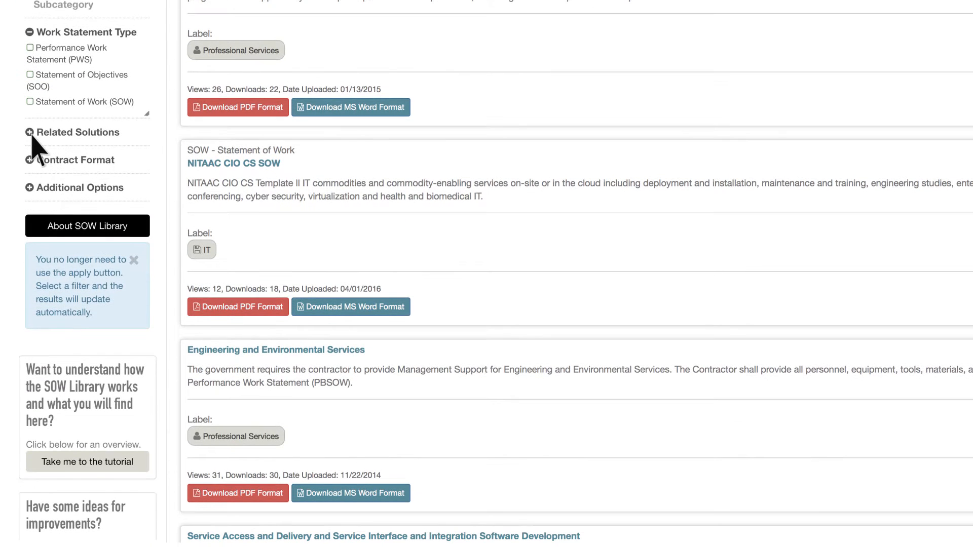
left_click(31, 131)
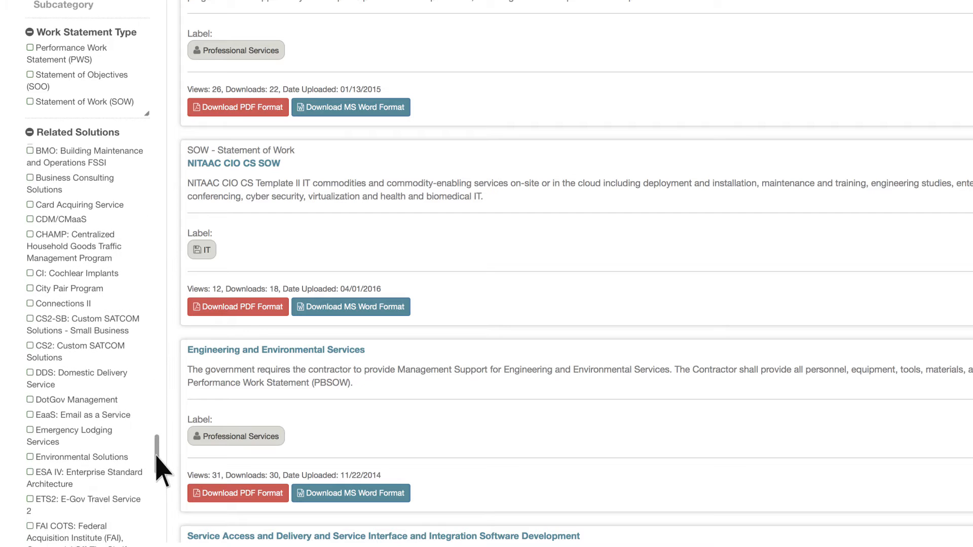
scroll("down", 3)
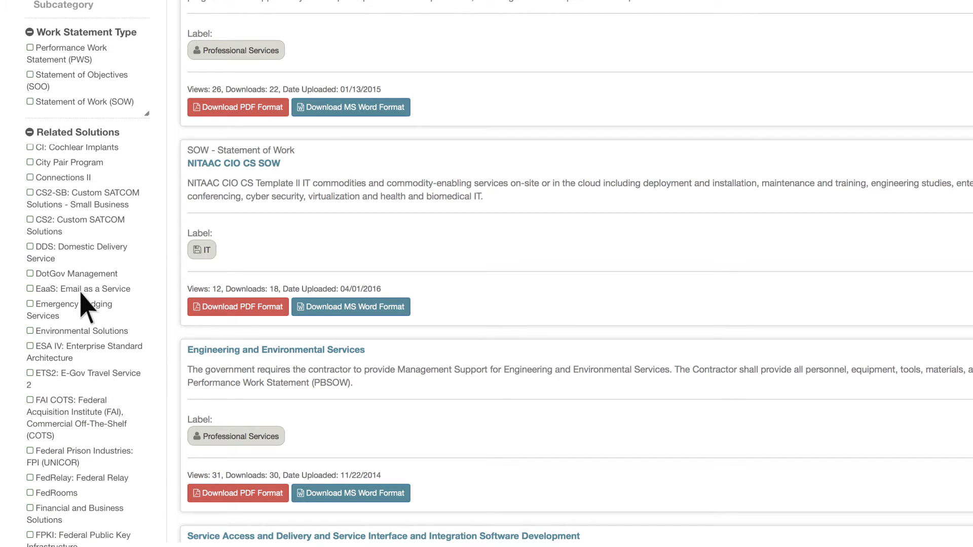
left_click(31, 131)
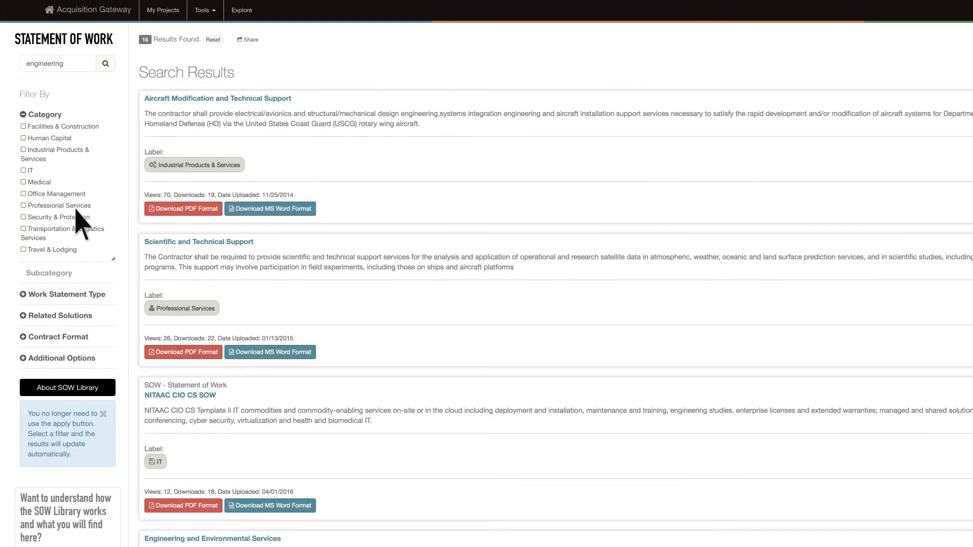
Tick the Professional Services category, reducing results to 7, and peek at its subcategories
left_click(24, 205)
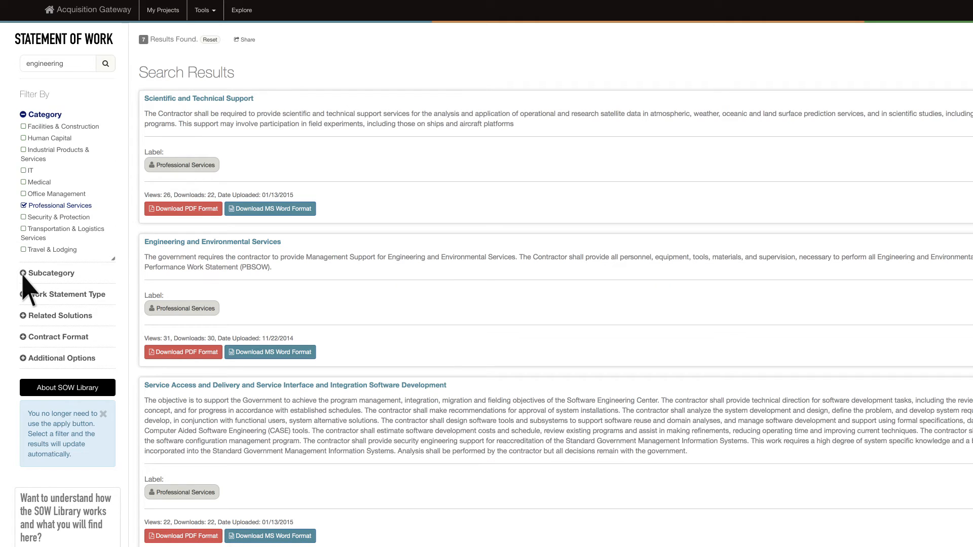
left_click(50, 273)
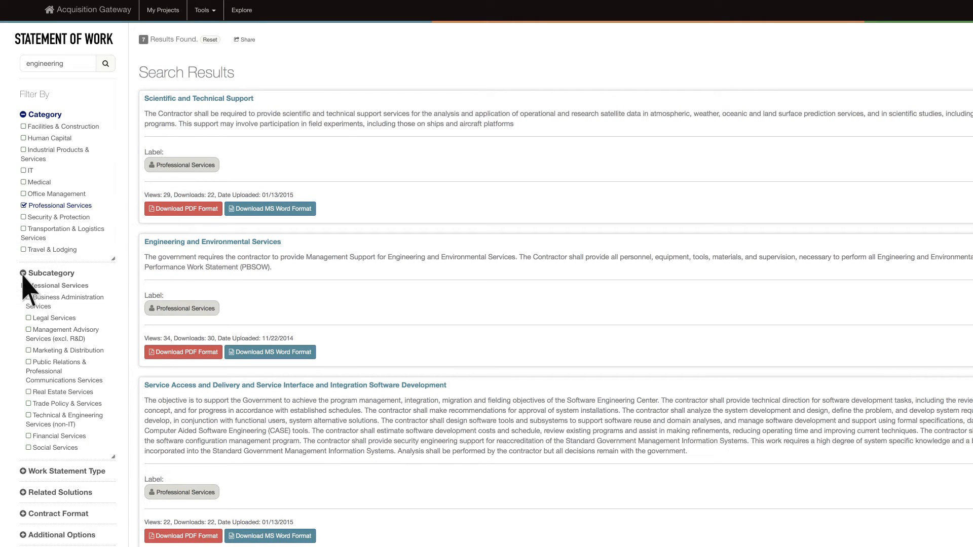
left_click(23, 273)
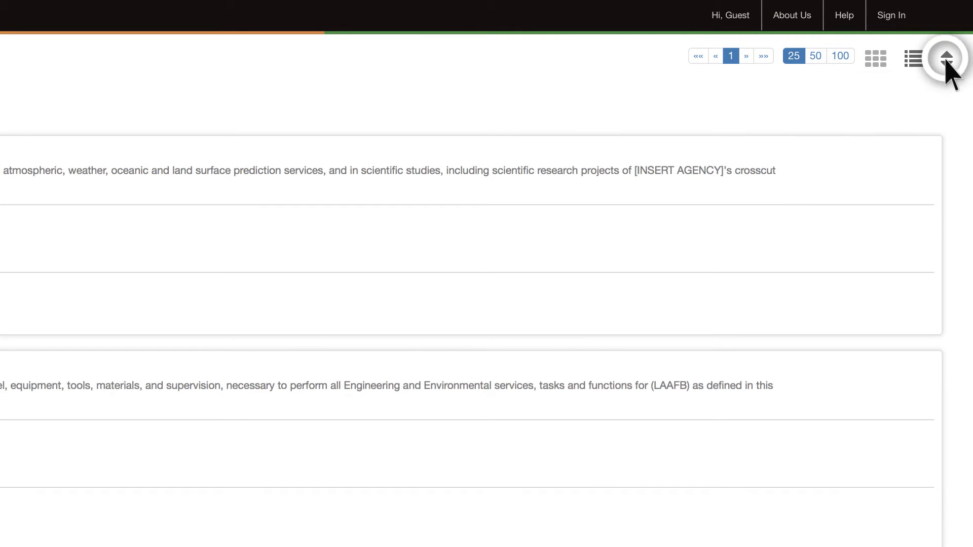
Apply a sort order to the 7 results, preview them as tiles, and return to list layout
left_click(943, 57)
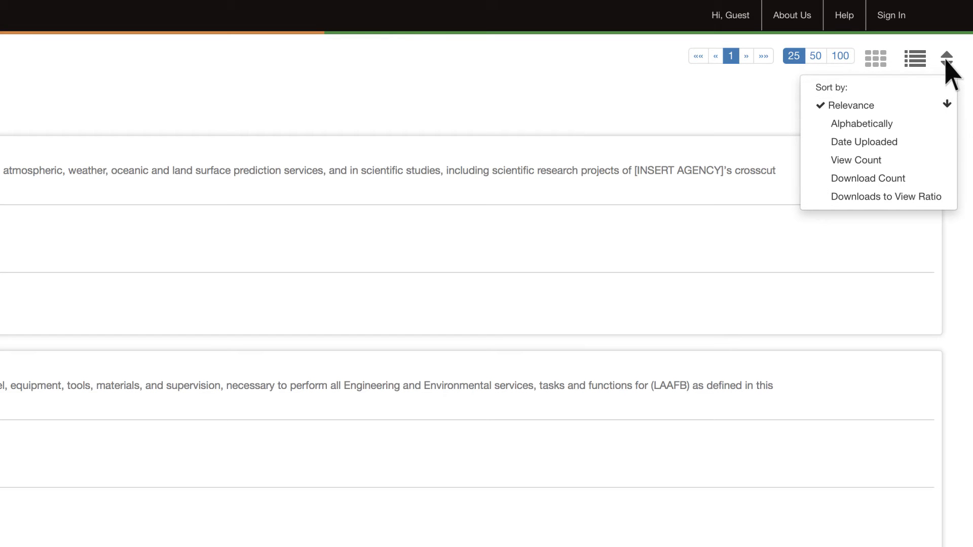
left_click(944, 56)
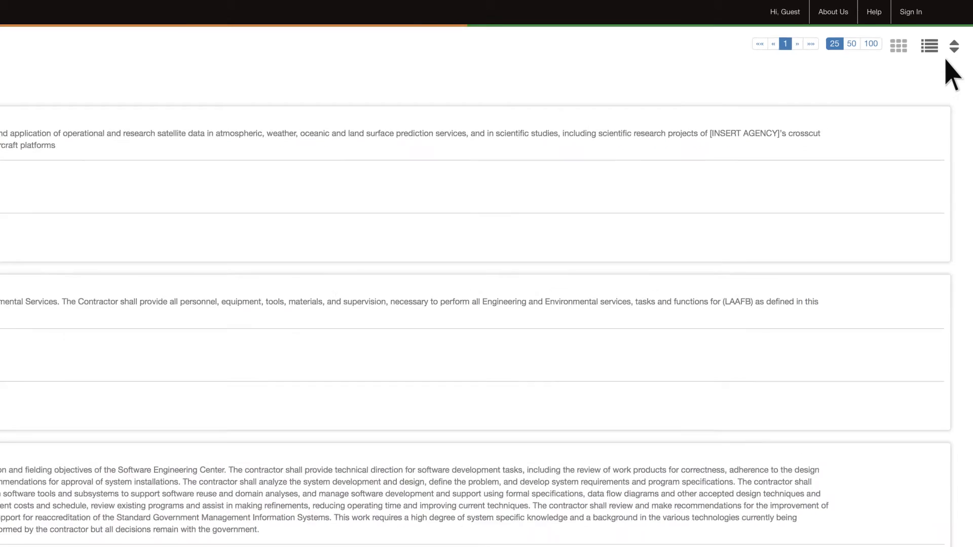
left_click(898, 45)
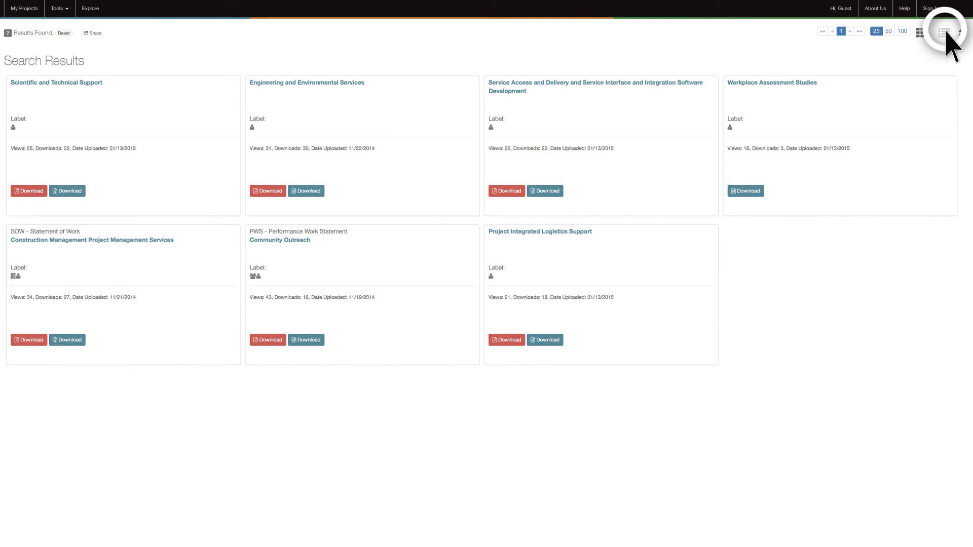
left_click(944, 33)
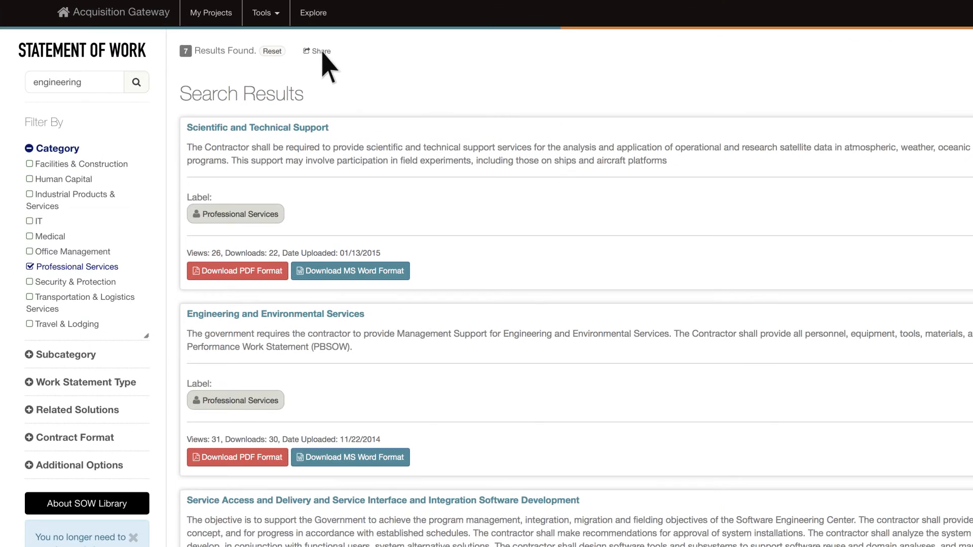
left_click(316, 51)
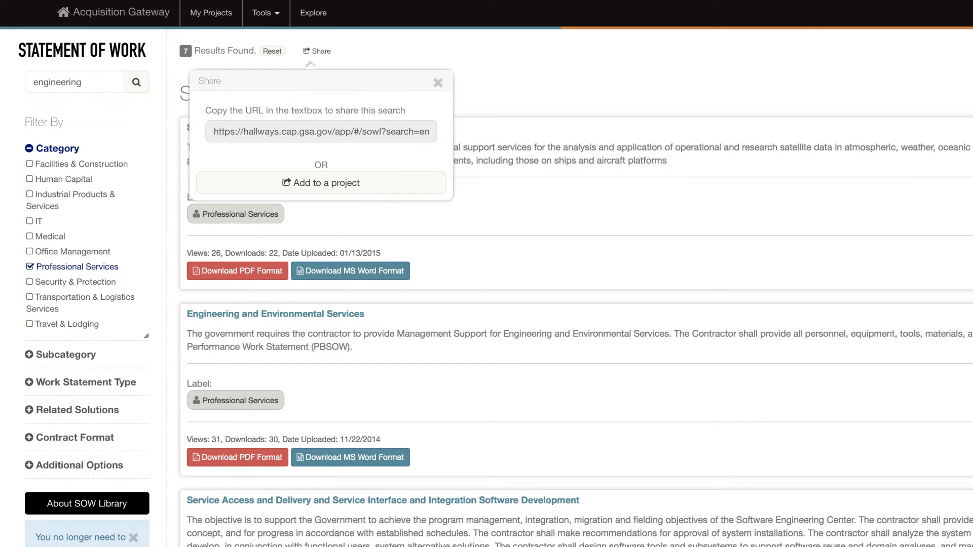
mouse_move(444, 97)
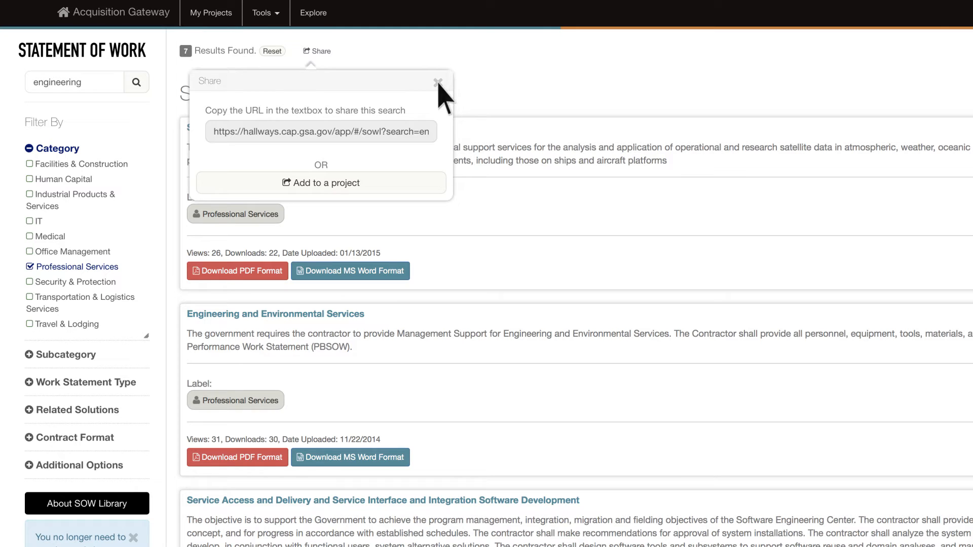
left_click(436, 80)
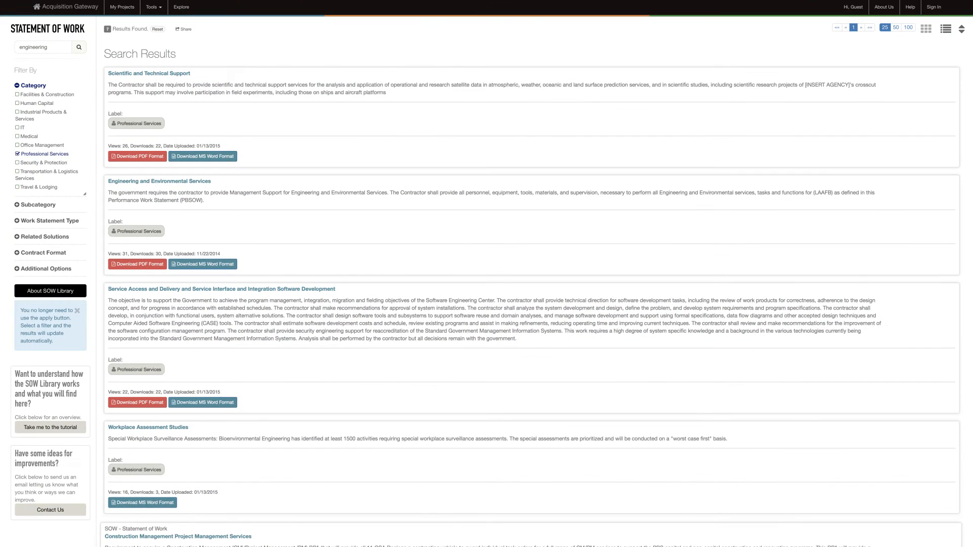
mouse_move(211, 198)
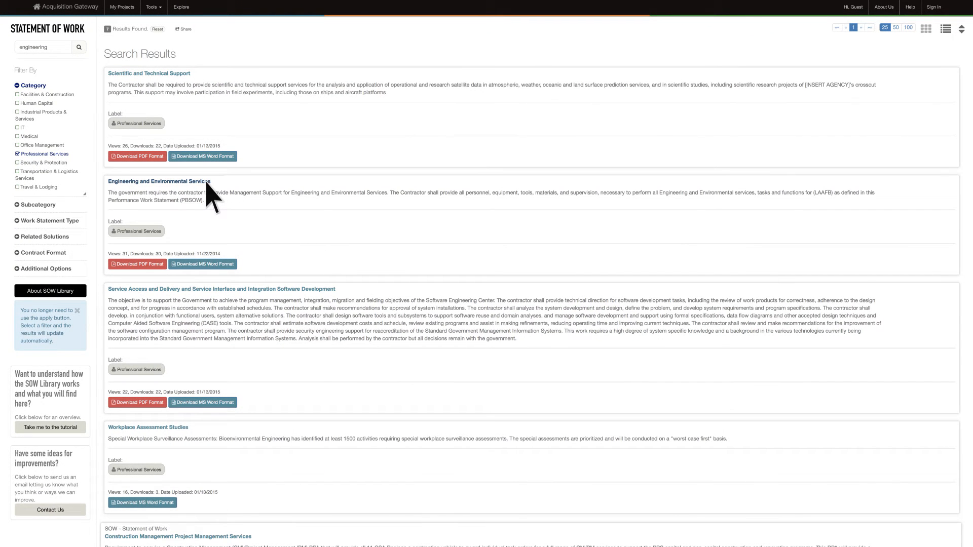
View the Engineering and Environmental Services work statement with its preview and downloads
left_click(152, 182)
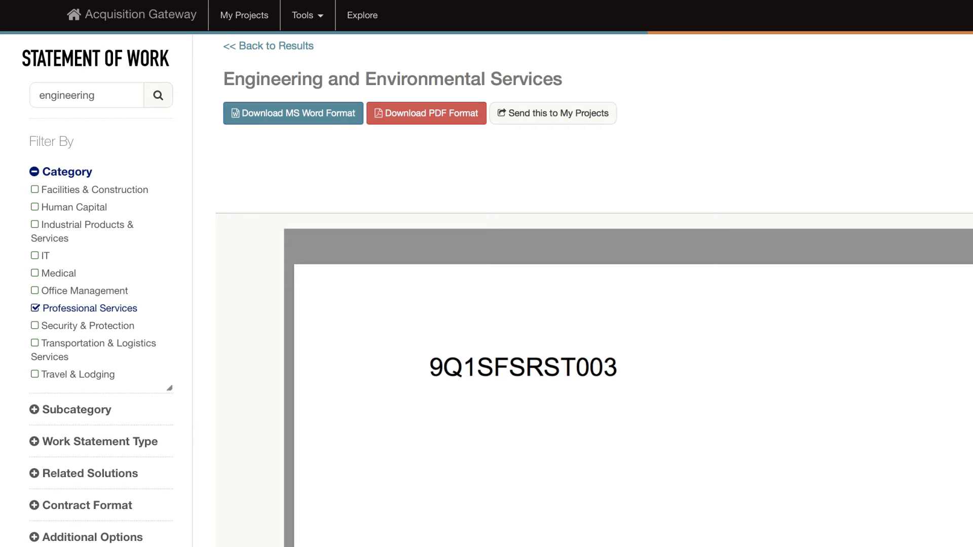
mouse_move(576, 119)
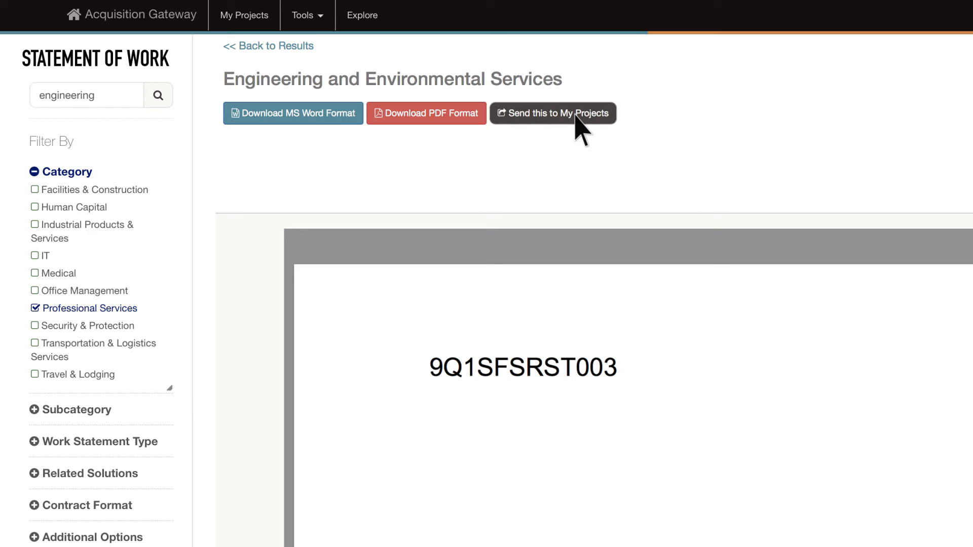
left_click(572, 113)
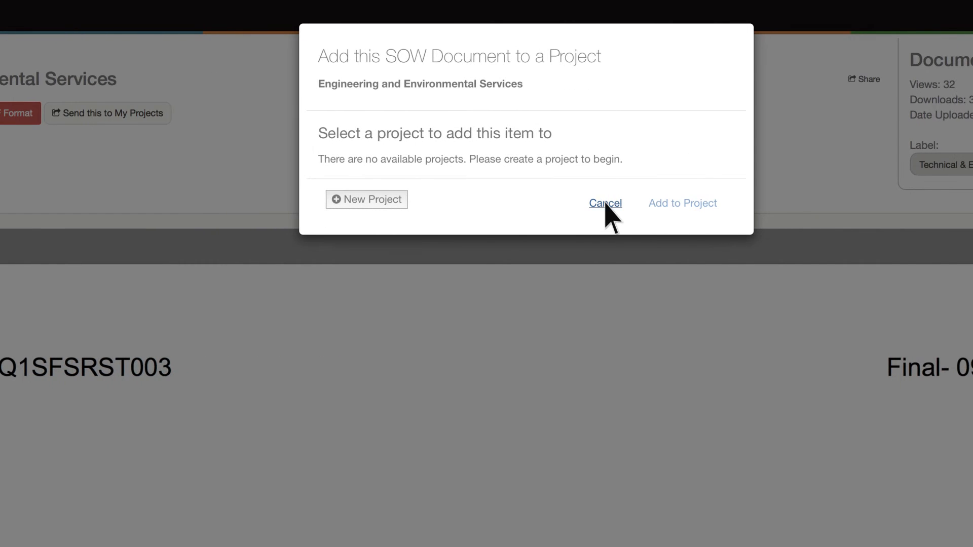
left_click(605, 203)
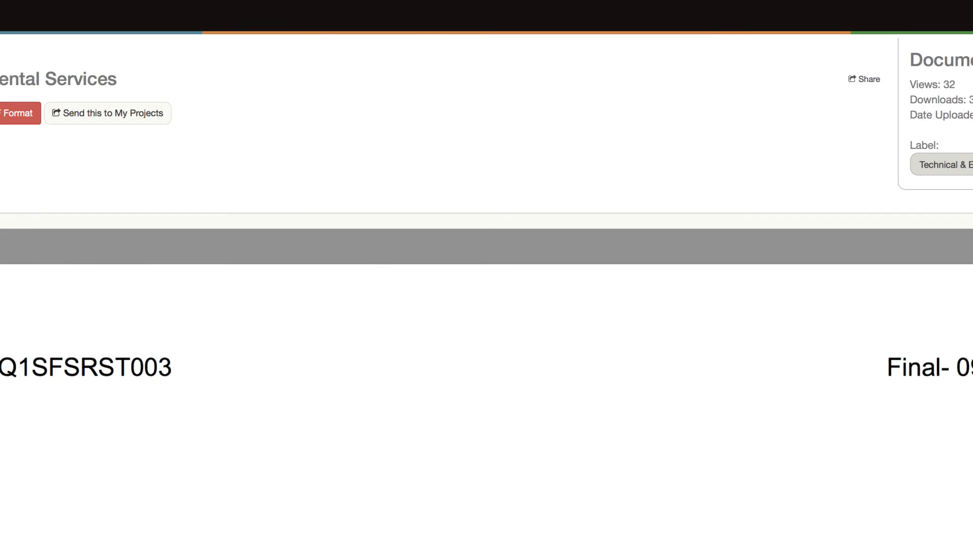